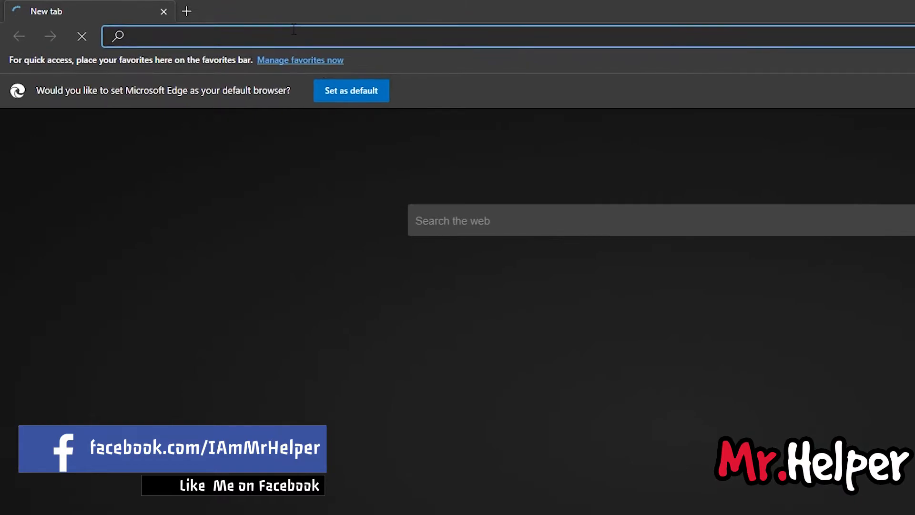
Step: Go to avidemux.org and follow the free fr mirror link to the SourceForge main page
text(avidemux)
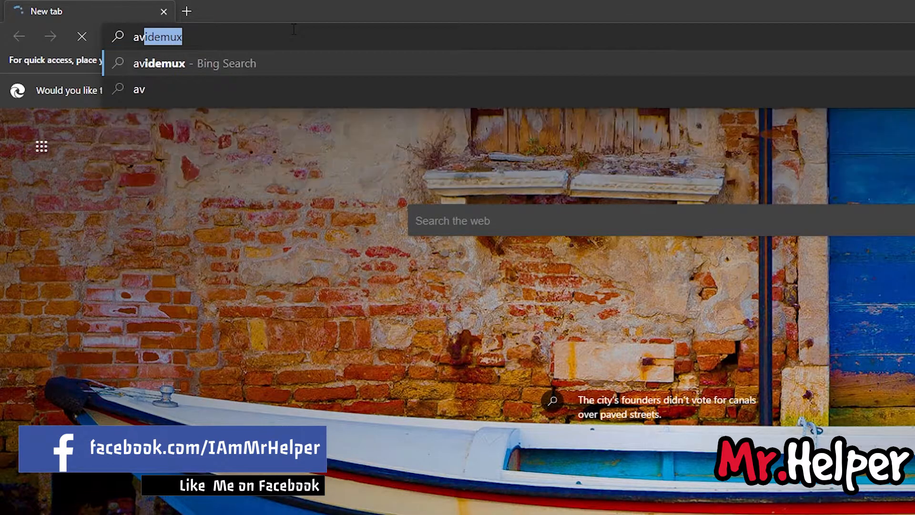
text(.org)
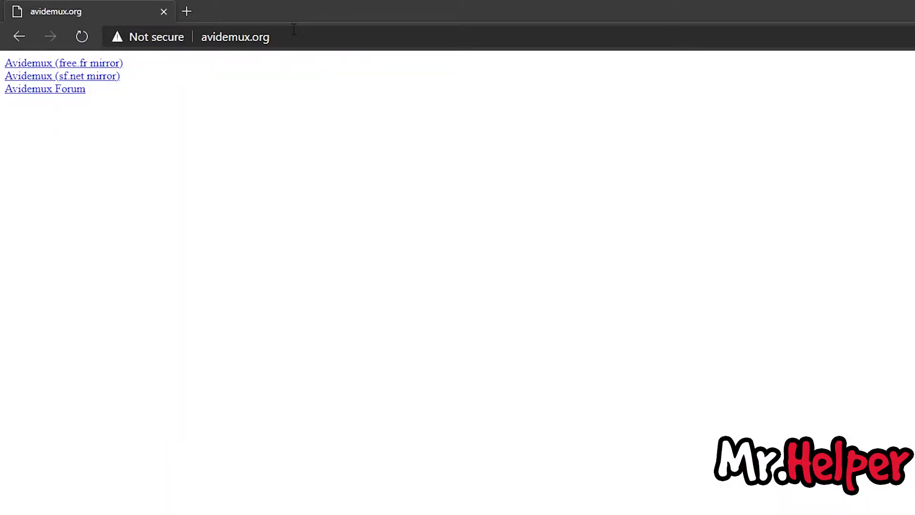
mouse_move(106, 71)
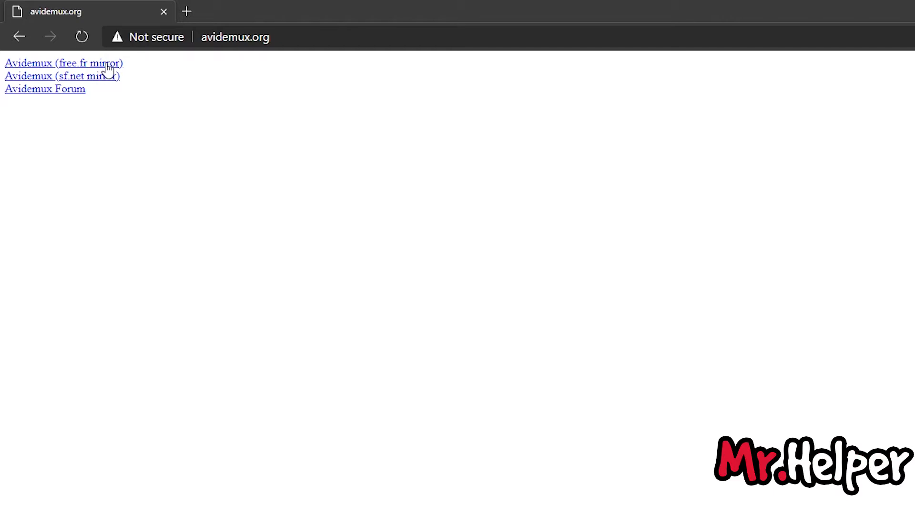
click(58, 75)
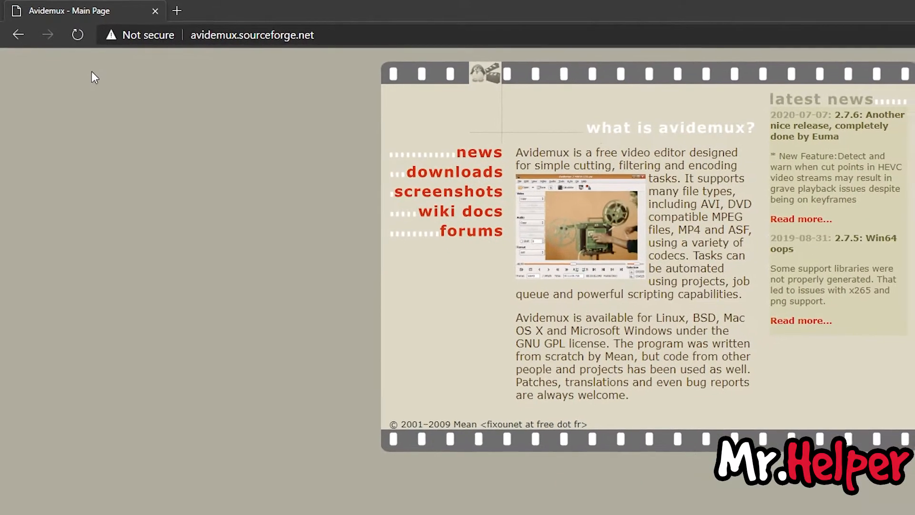
Step: From the downloads page's Windows section, reach the FossHub page for the win64 2.7.6 build
click(455, 171)
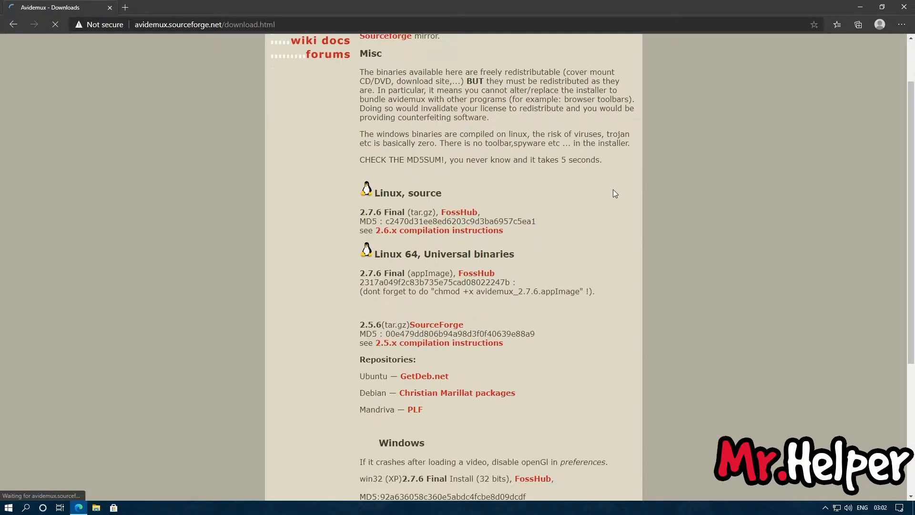
scroll(down, 3)
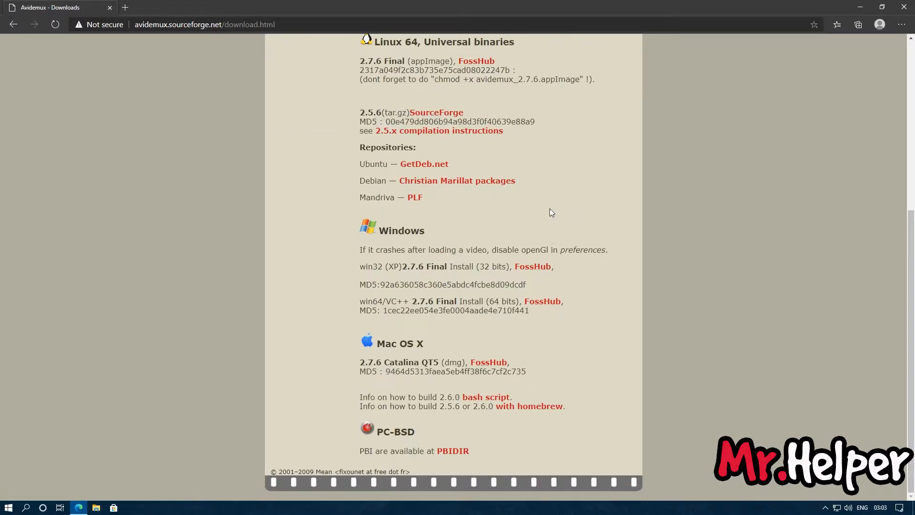
double_click(370, 302)
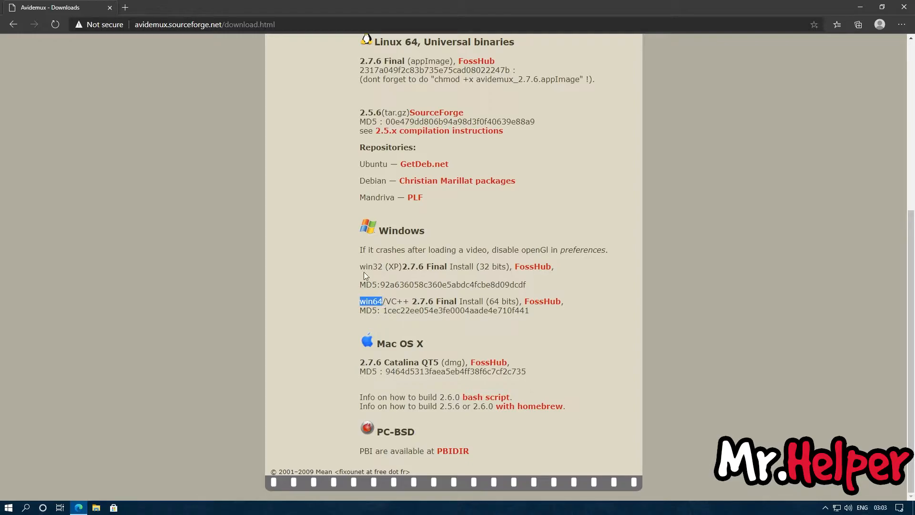
double_click(369, 266)
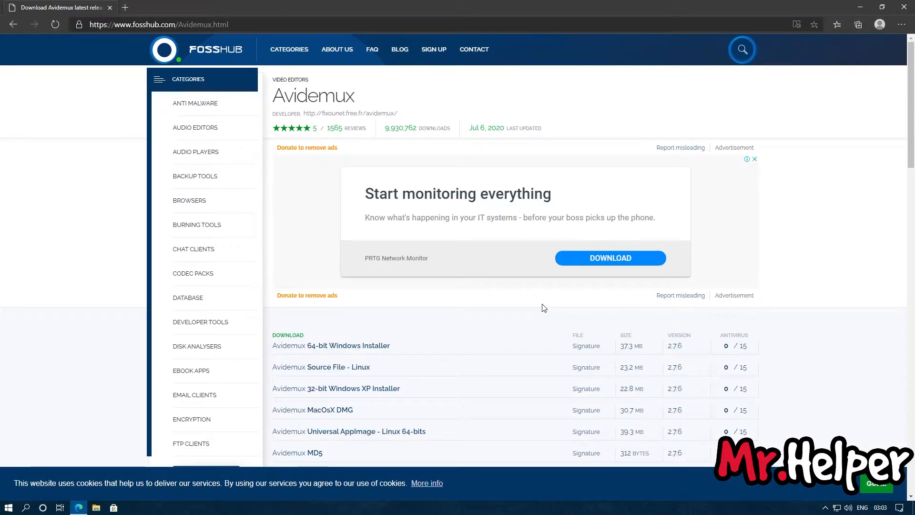
mouse_move(366, 351)
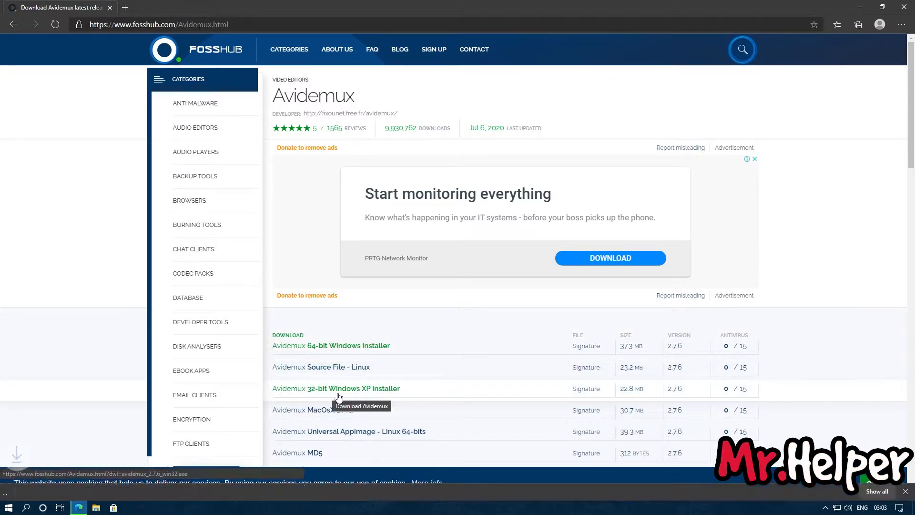
Step: Download the Avidemux 2.7.6 64-bit Windows installer (37.3 MB) from FossHub
click(336, 388)
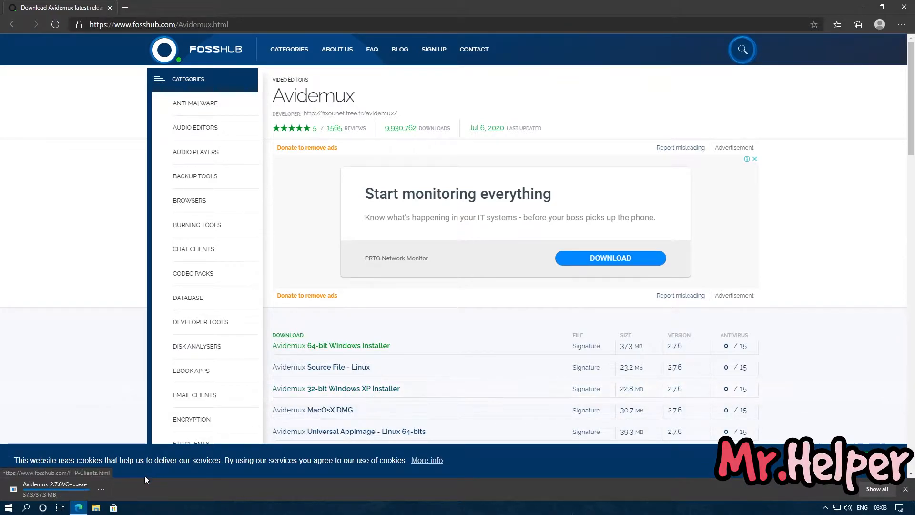
mouse_move(145, 491)
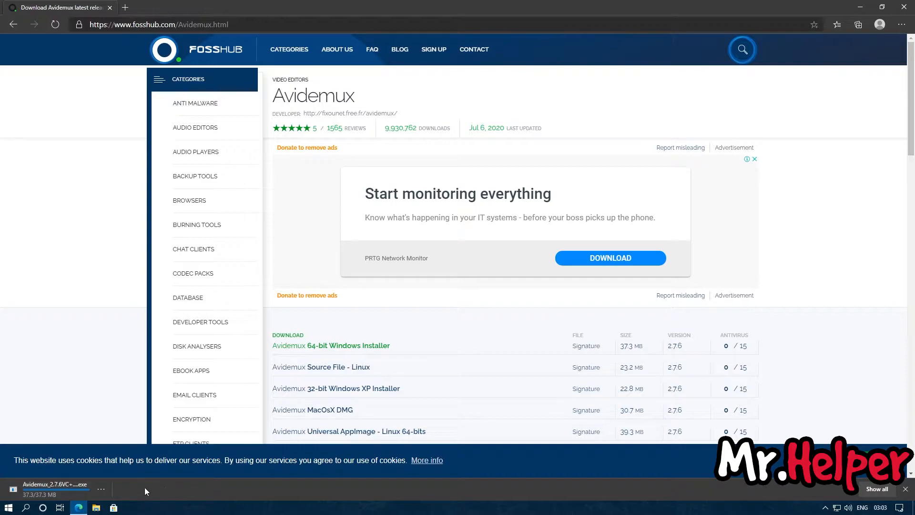
mouse_move(832, 5)
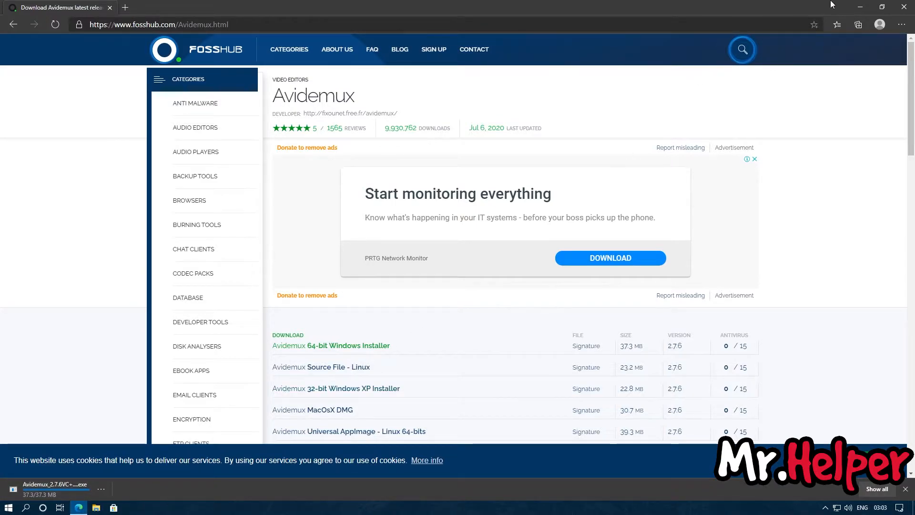
Step: Move the downloaded installer onto the desktop and minimize Edge
click(874, 6)
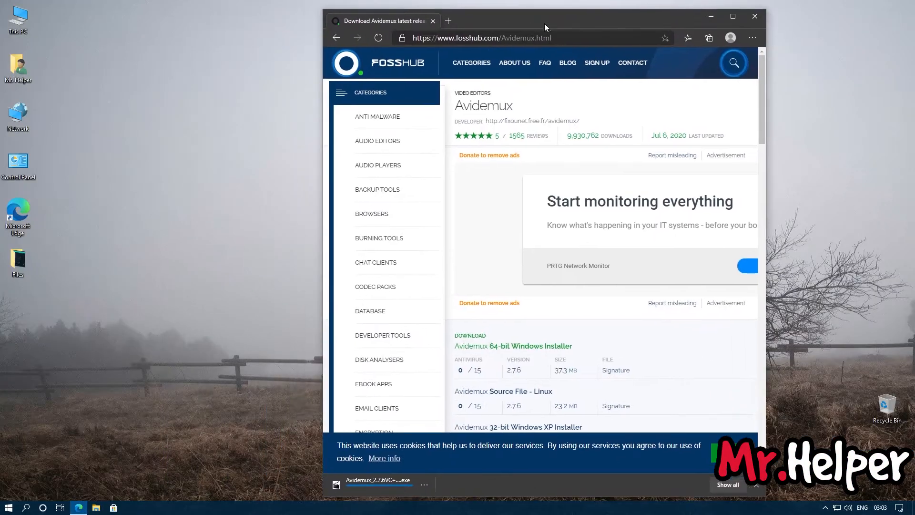
mouse_move(102, 354)
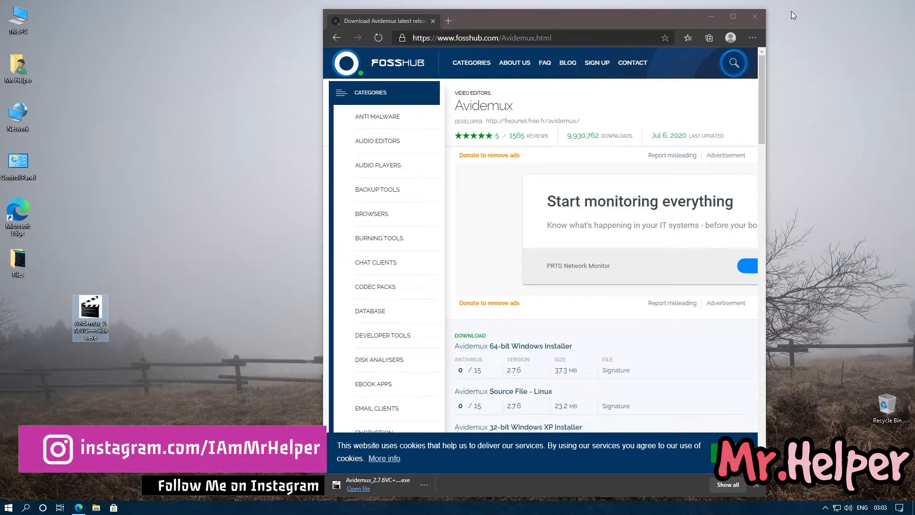
click(754, 16)
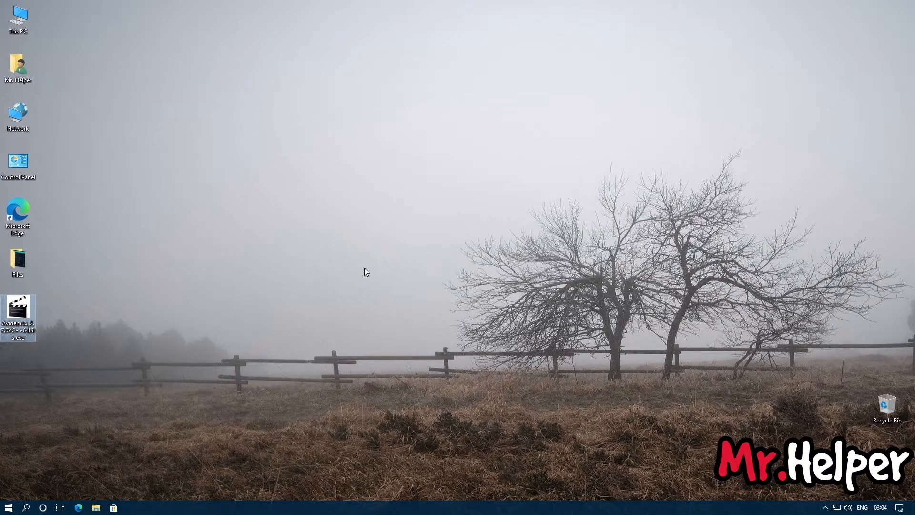
Step: Launch the installer and keep the default installation folder and components
double_click(18, 308)
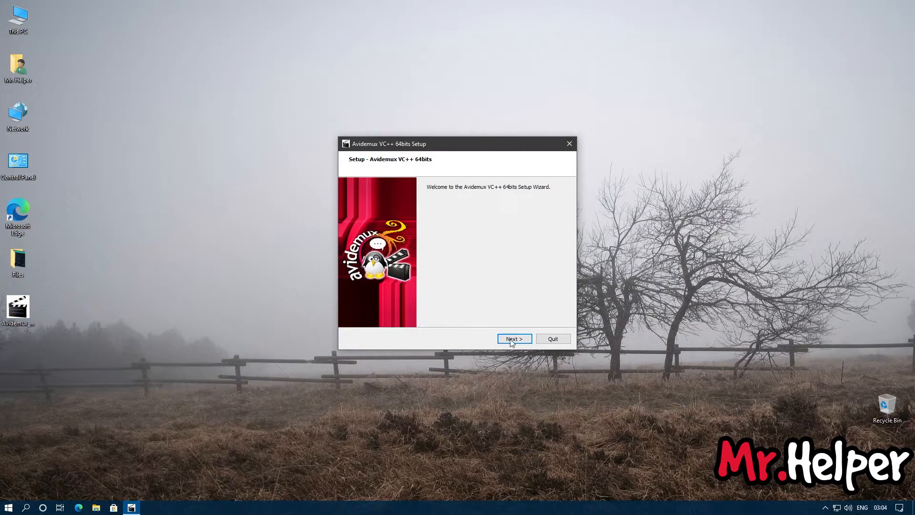
click(514, 338)
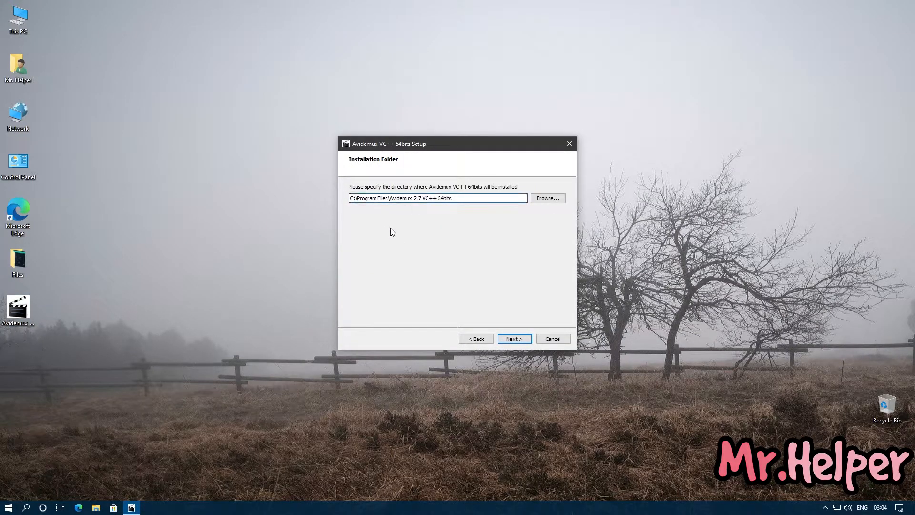
mouse_move(396, 237)
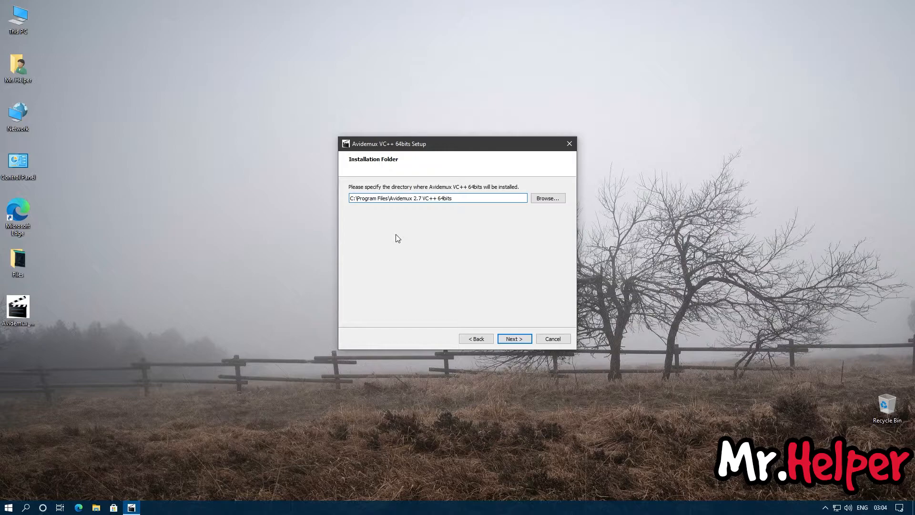
click(513, 339)
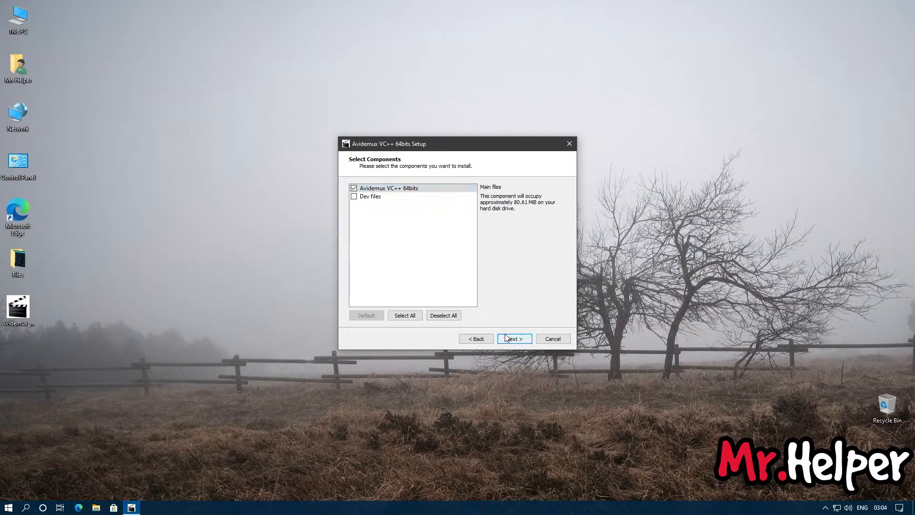
click(513, 339)
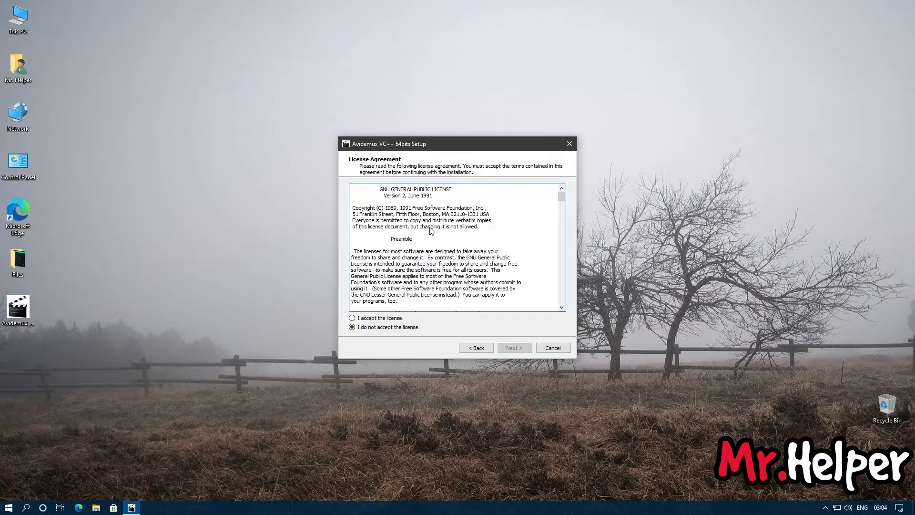
Step: Accept the license, keep the default Start Menu folder, and allow the install via UAC
click(352, 317)
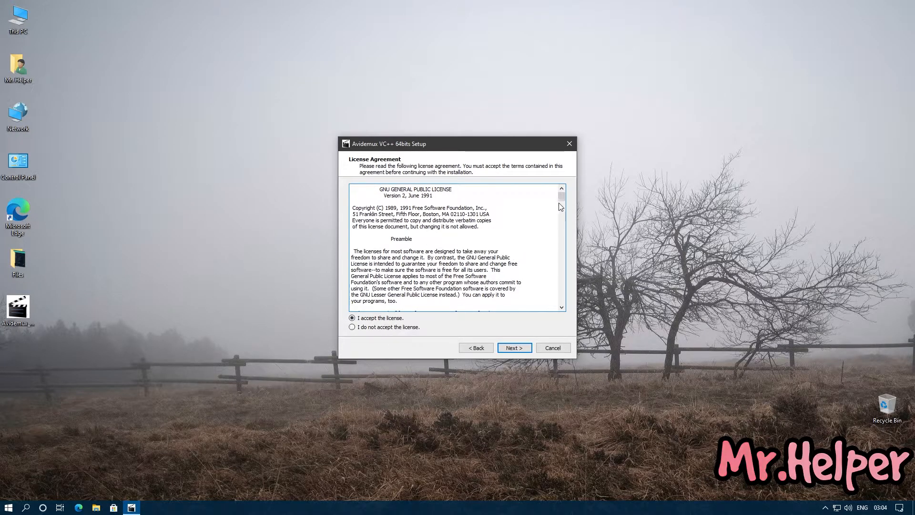
scroll(down, 3)
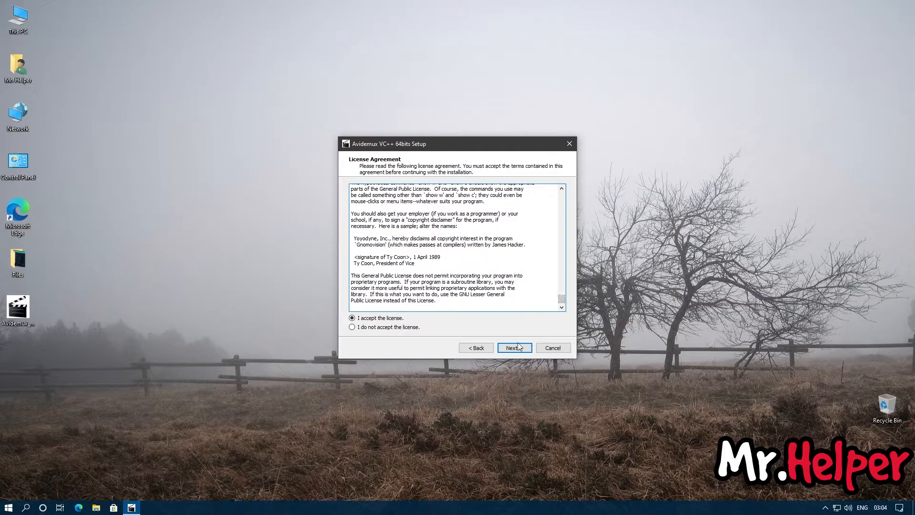
click(514, 348)
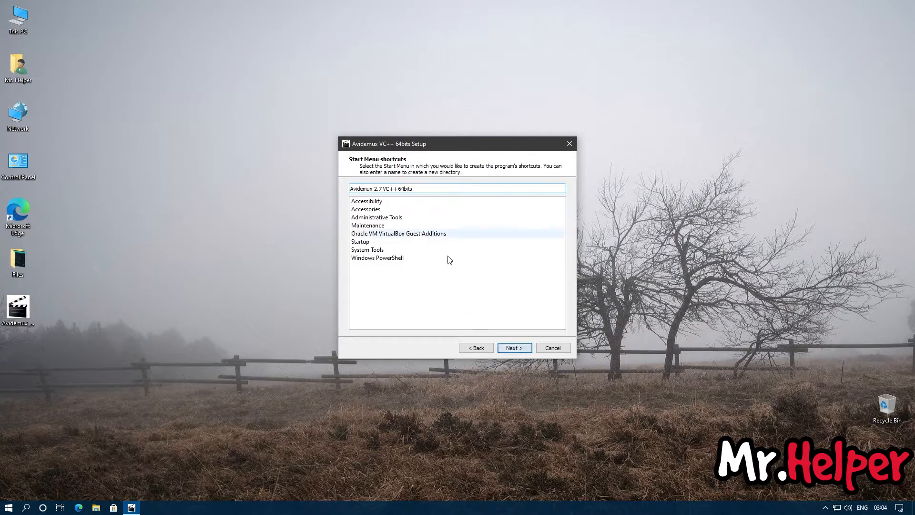
click(513, 348)
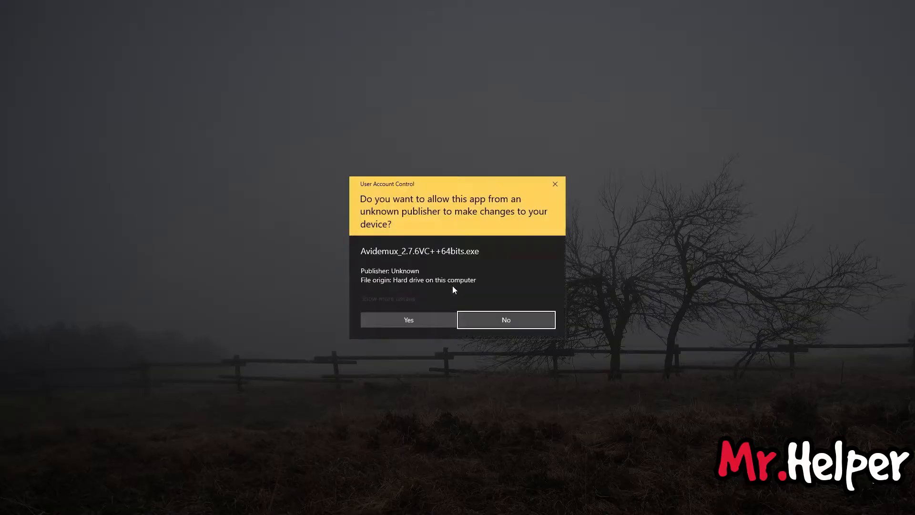
click(408, 319)
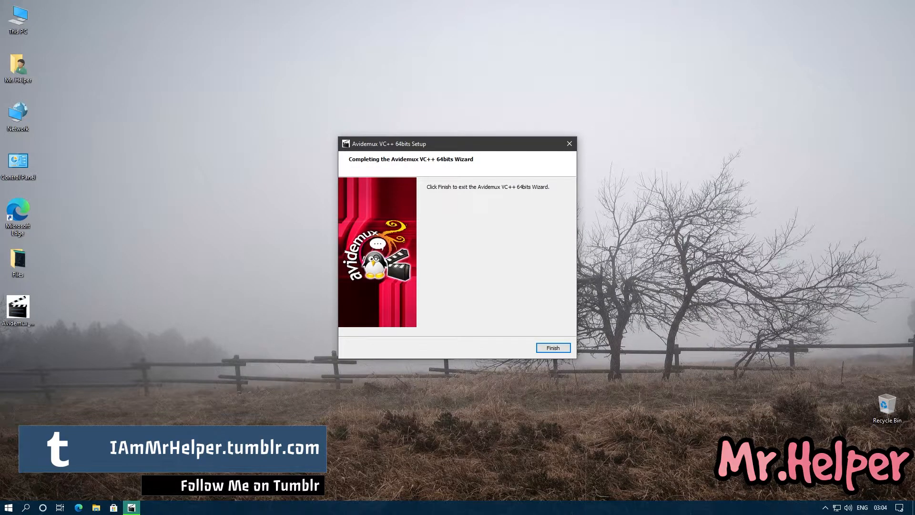
Step: Finish the setup wizard and search Windows for the installed avidemux app
click(552, 348)
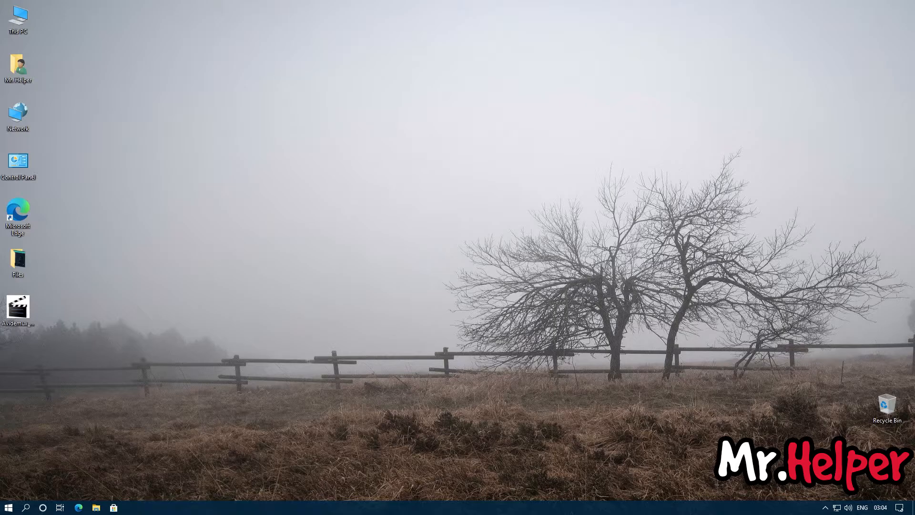
click(8, 507)
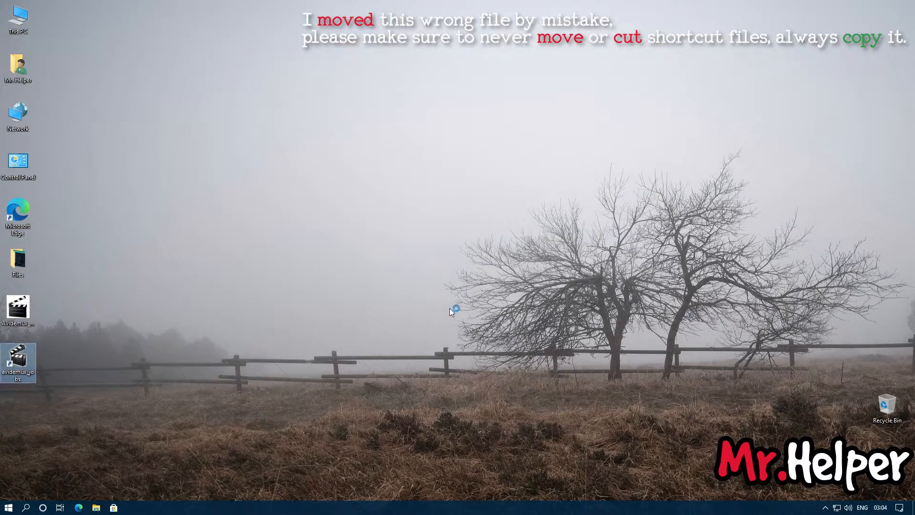
double_click(18, 358)
text(avidemux)
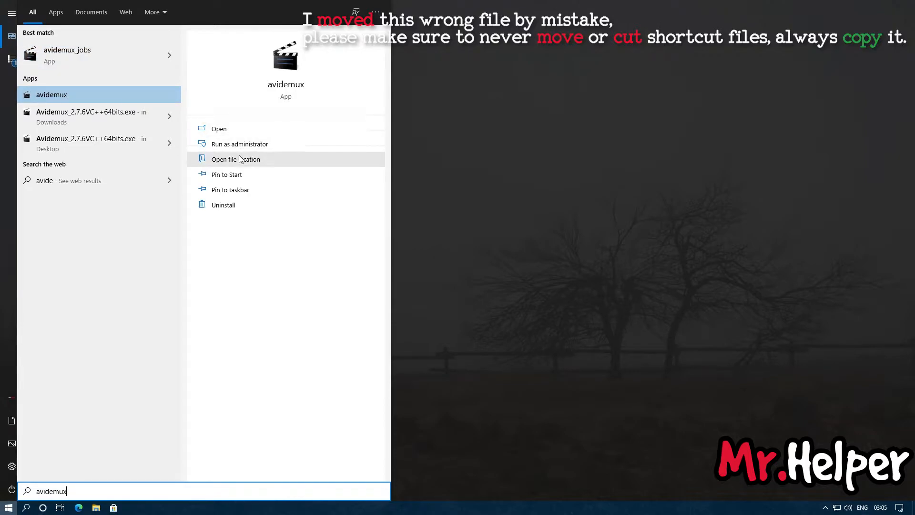
Step: Copy the avidemux Start Menu shortcut to the desktop and close the Explorer folder
click(235, 158)
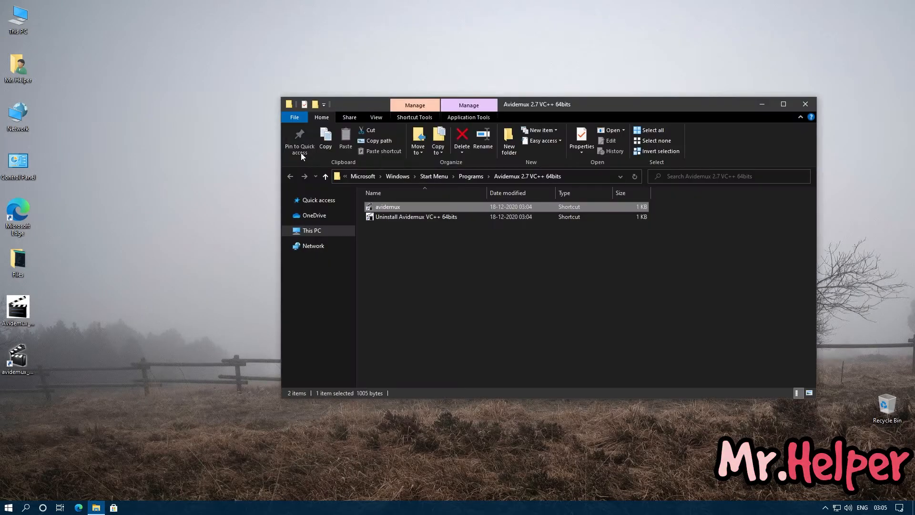
mouse_move(385, 211)
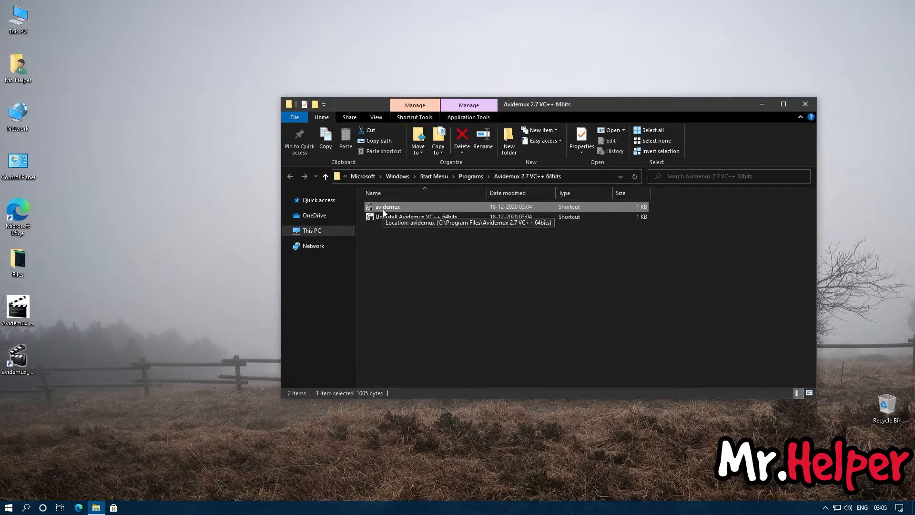
right_click(387, 206)
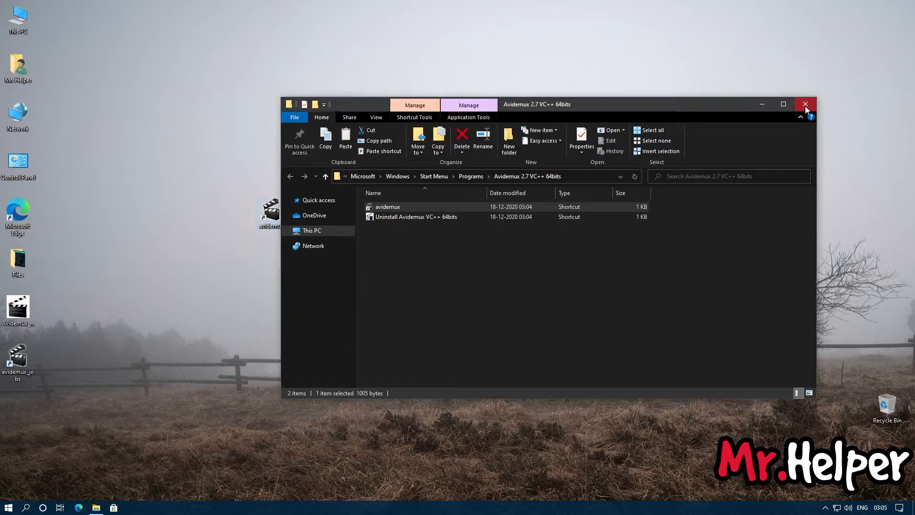
click(806, 104)
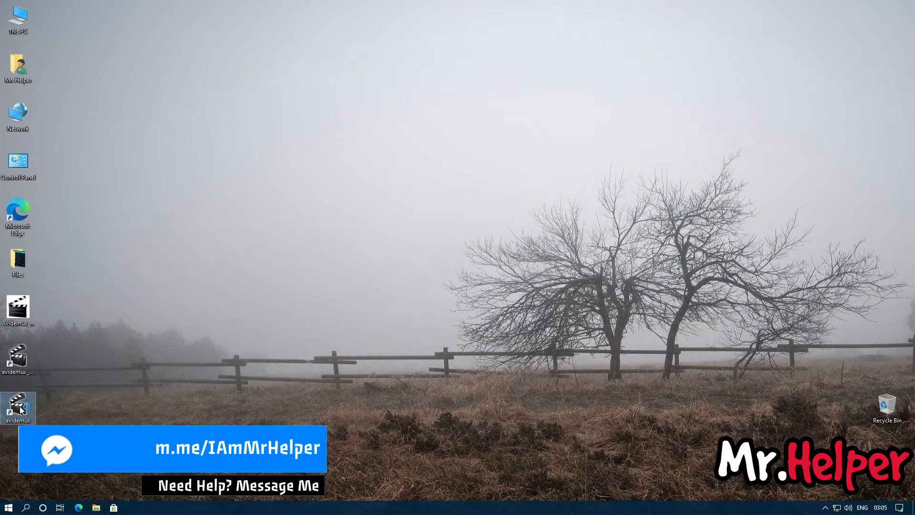
Step: Start Avidemux from the desktop shortcut and load Streamlab OBS Settings.mkv from Files
double_click(17, 406)
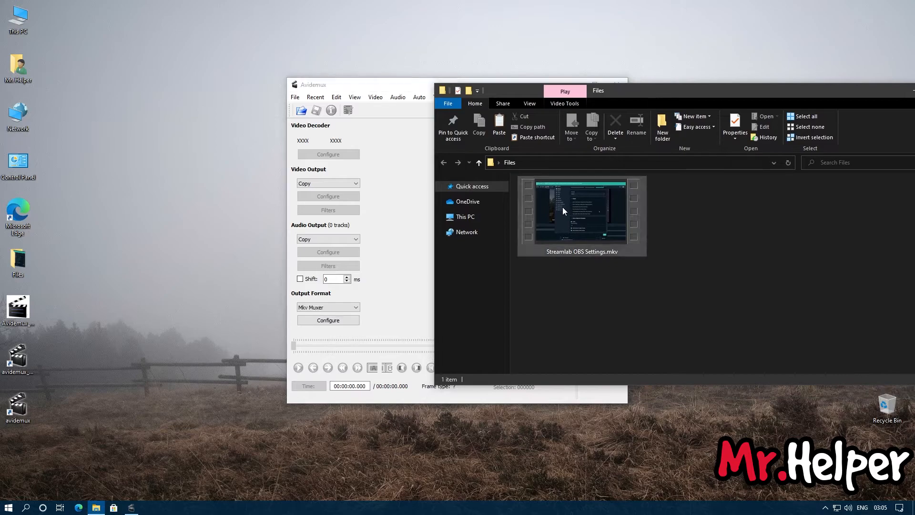
double_click(580, 211)
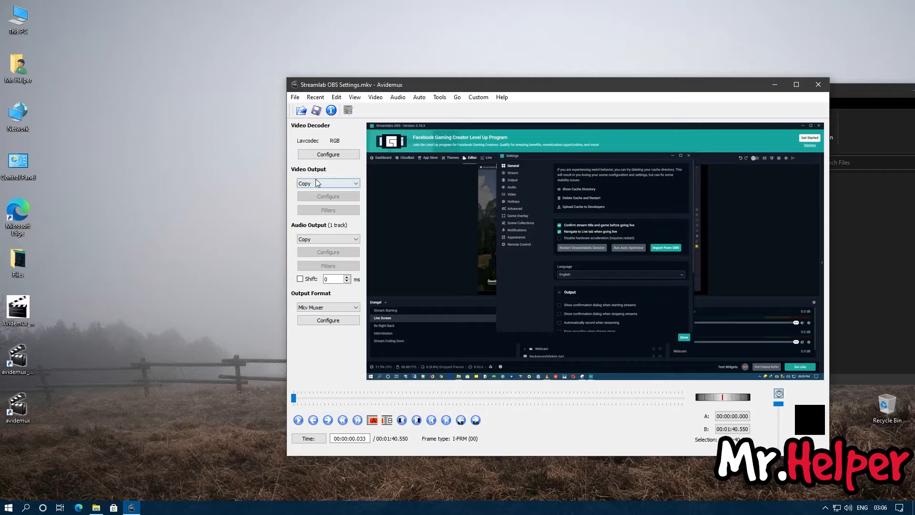
Step: Keep Video Output on Copy and set the output format to MP4 Muxer
click(355, 183)
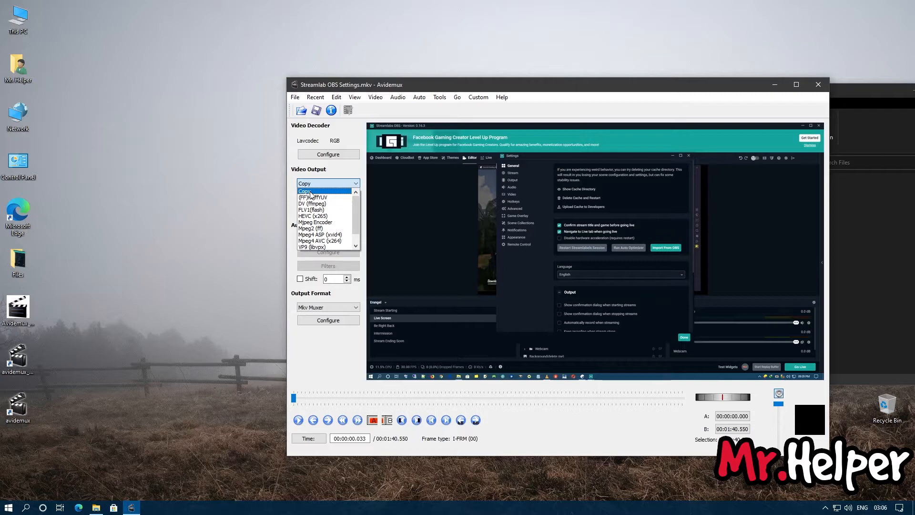
click(325, 184)
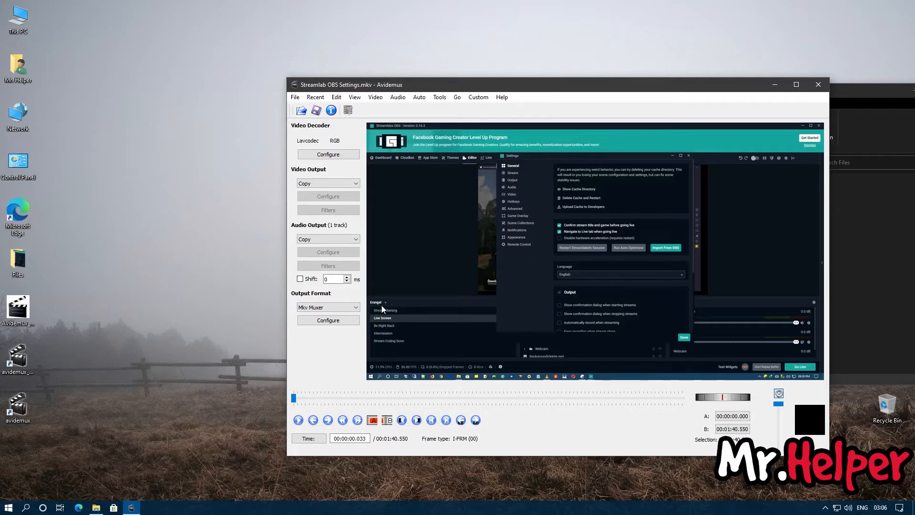
click(328, 308)
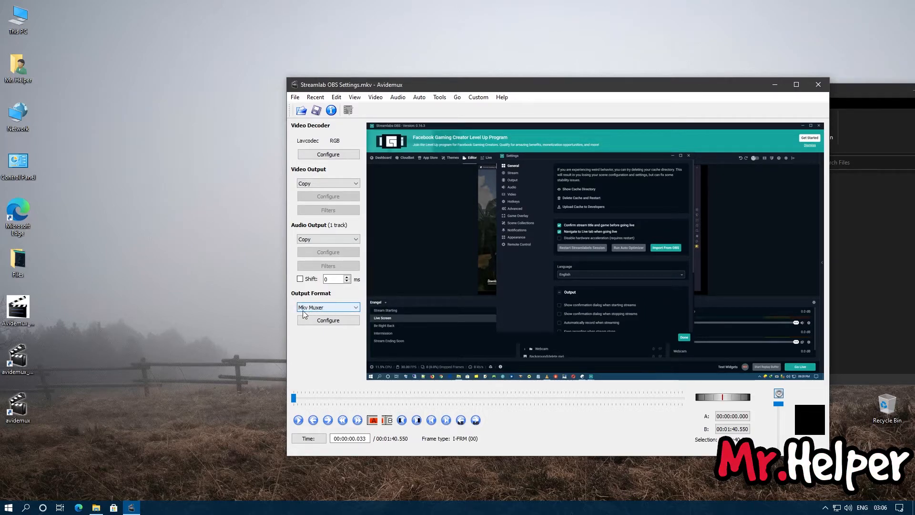
click(328, 307)
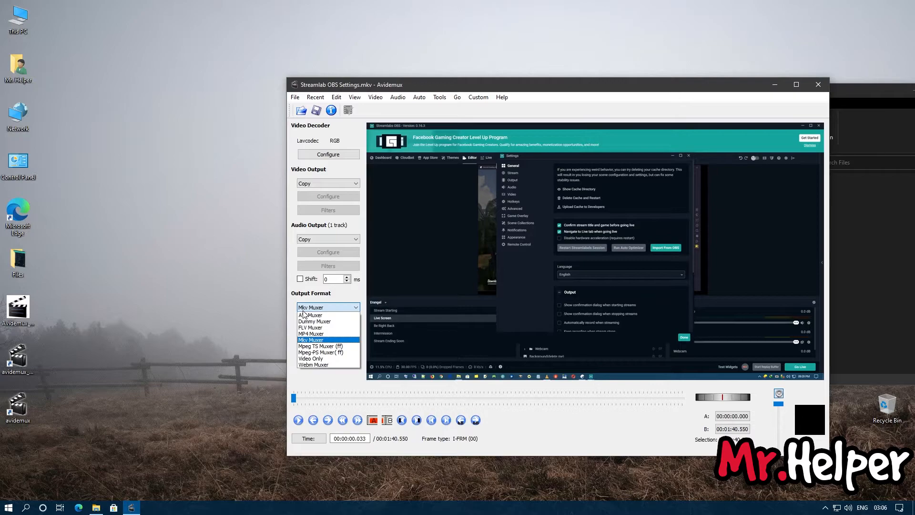
mouse_move(311, 333)
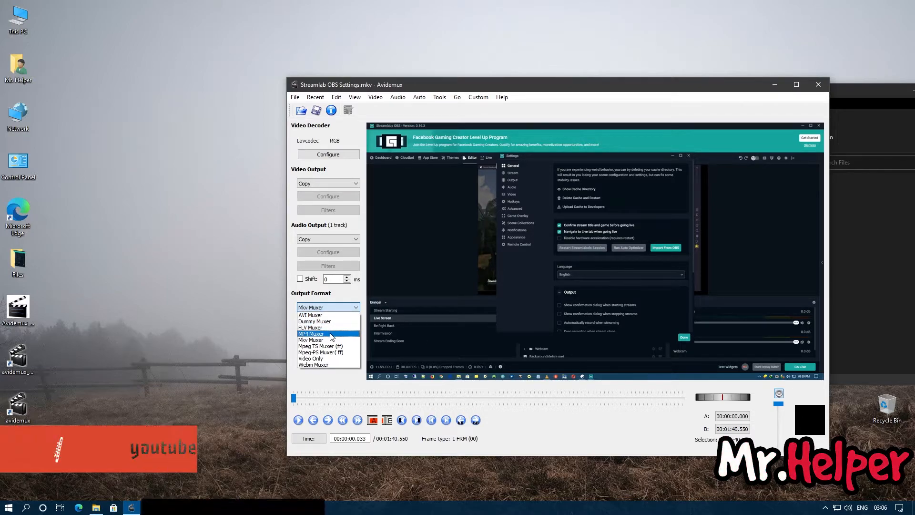
click(311, 333)
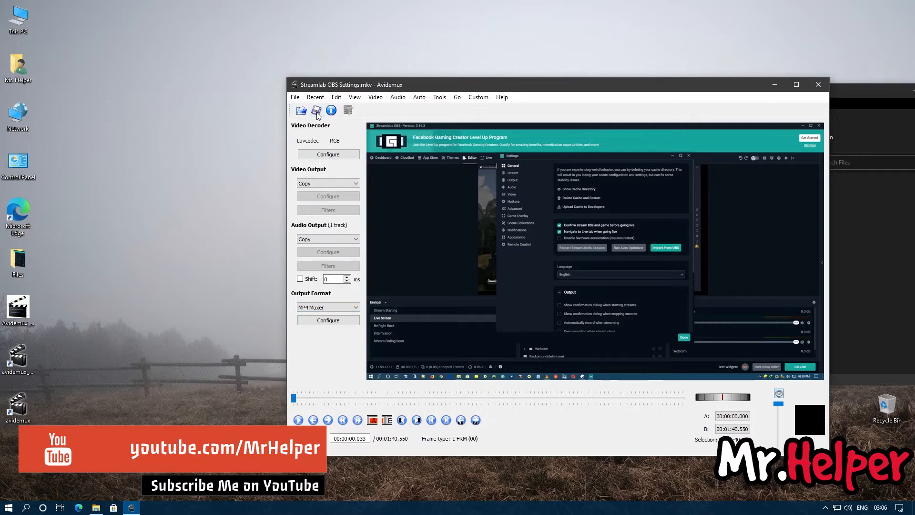
Step: Save Streamlab OBS Settings.mp4 into Desktop > Files and dismiss the Done message
click(316, 110)
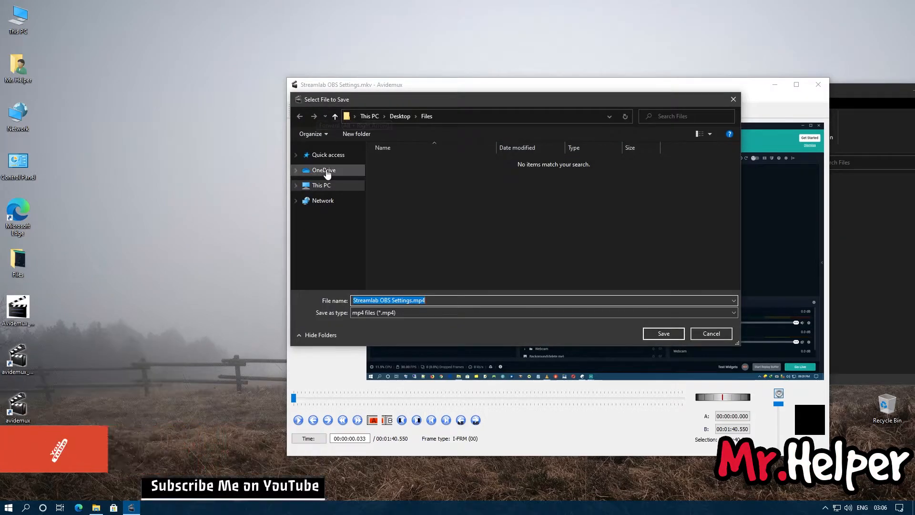
click(321, 185)
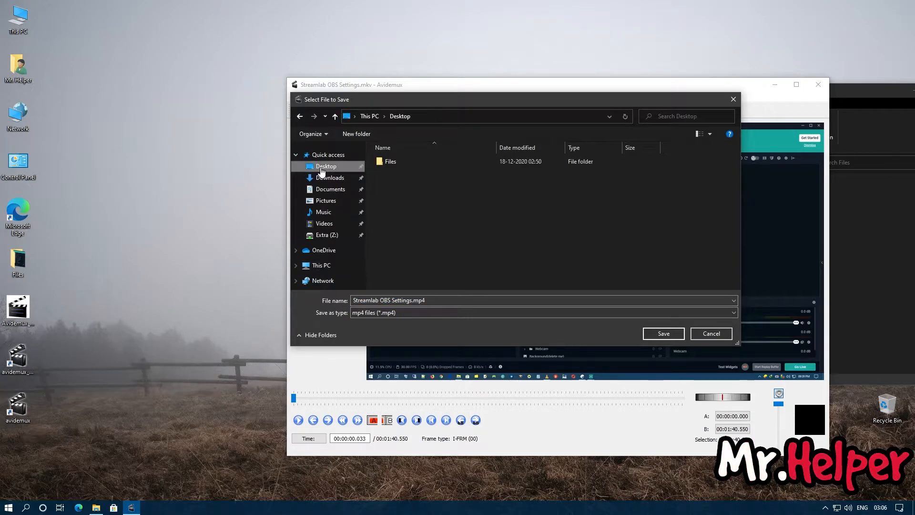
double_click(390, 161)
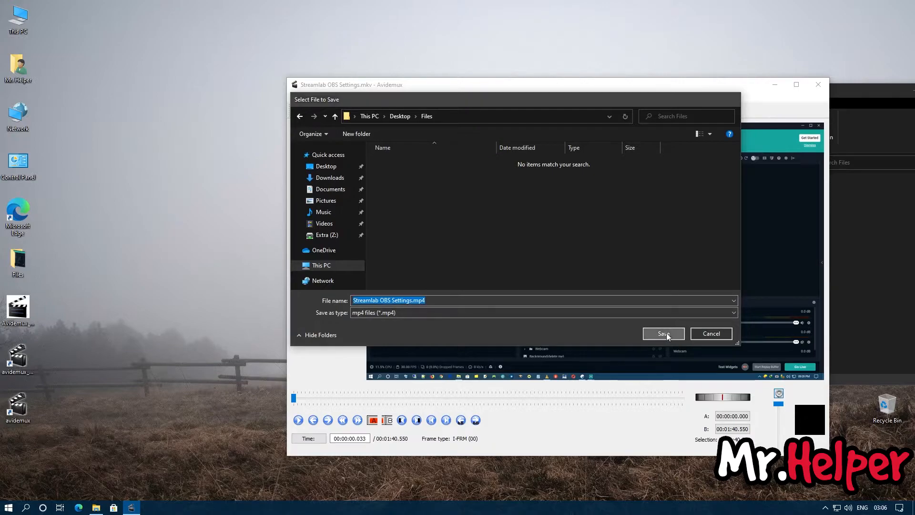
click(663, 334)
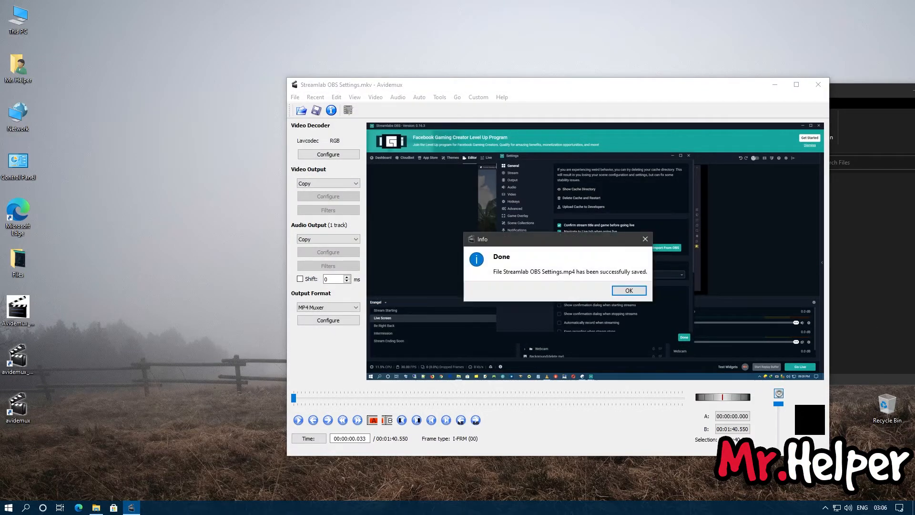
click(629, 290)
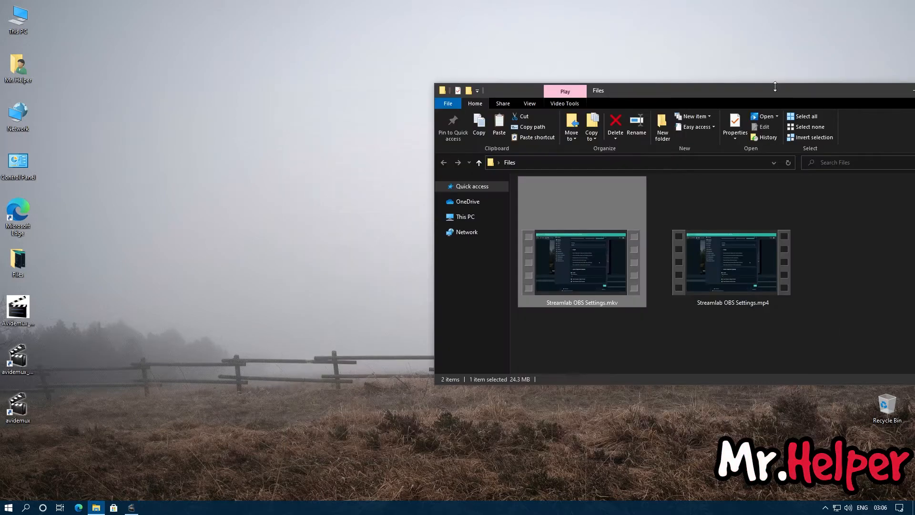
Step: Compare Streamlab OBS Settings.mp4 with the original MKV, play the MP4, and close the player
click(733, 263)
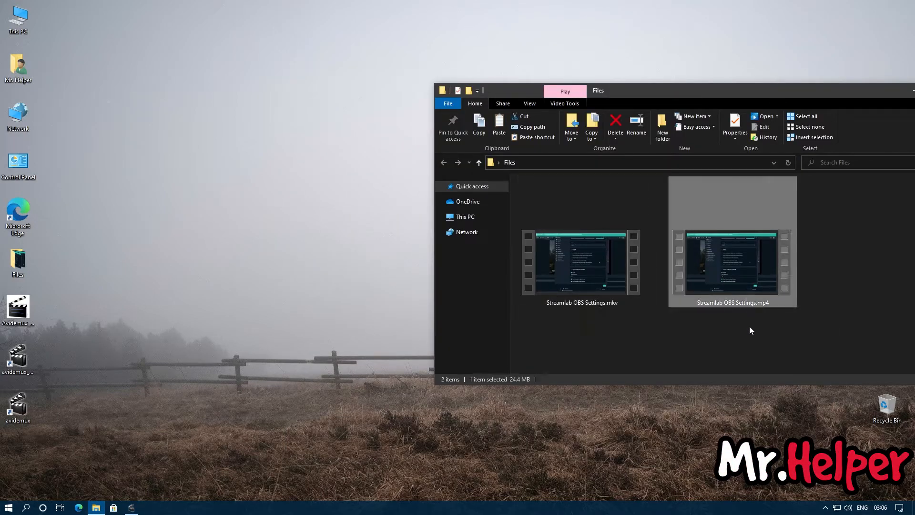
click(582, 263)
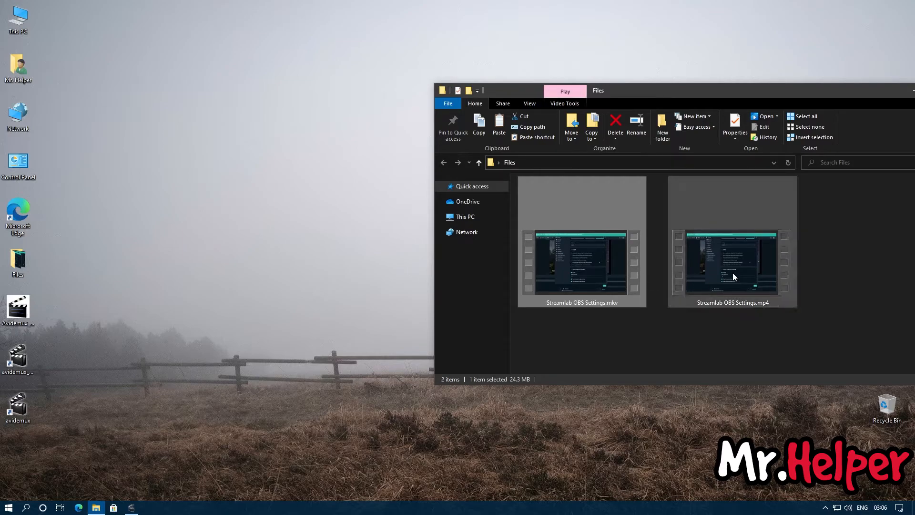
double_click(581, 262)
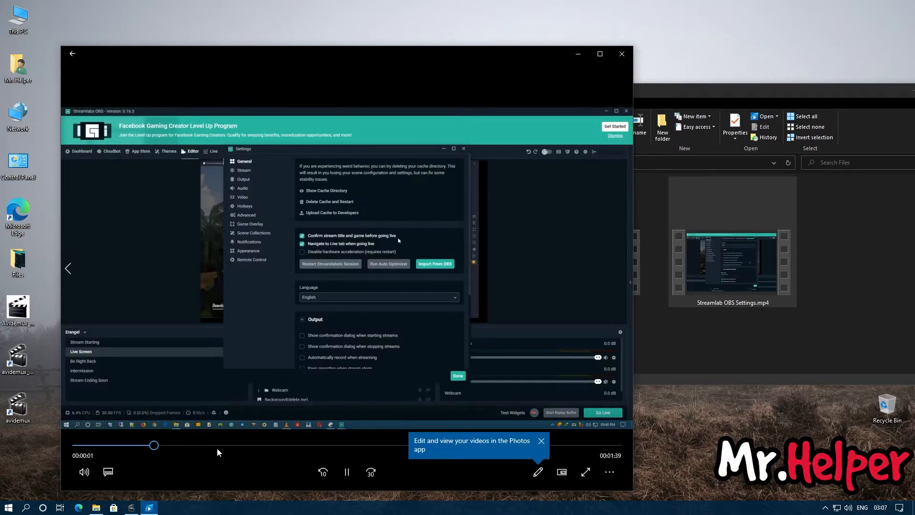
click(244, 205)
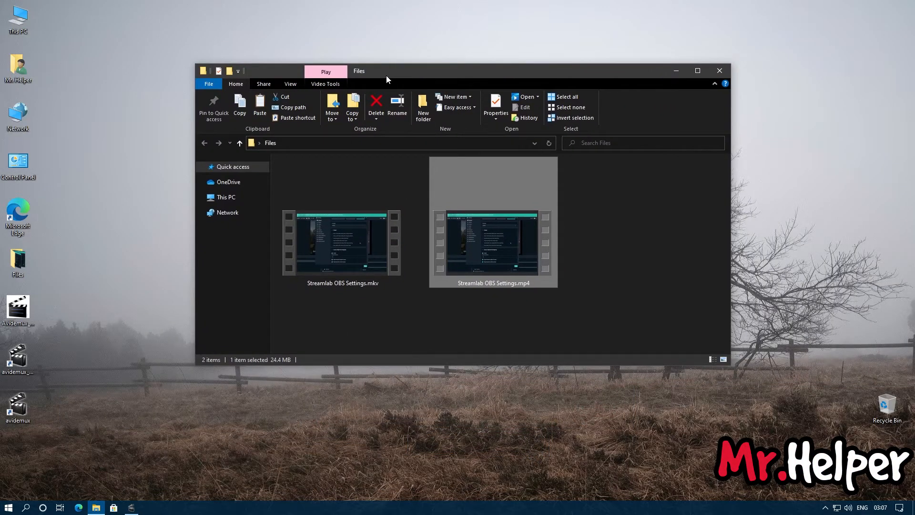
mouse_move(677, 80)
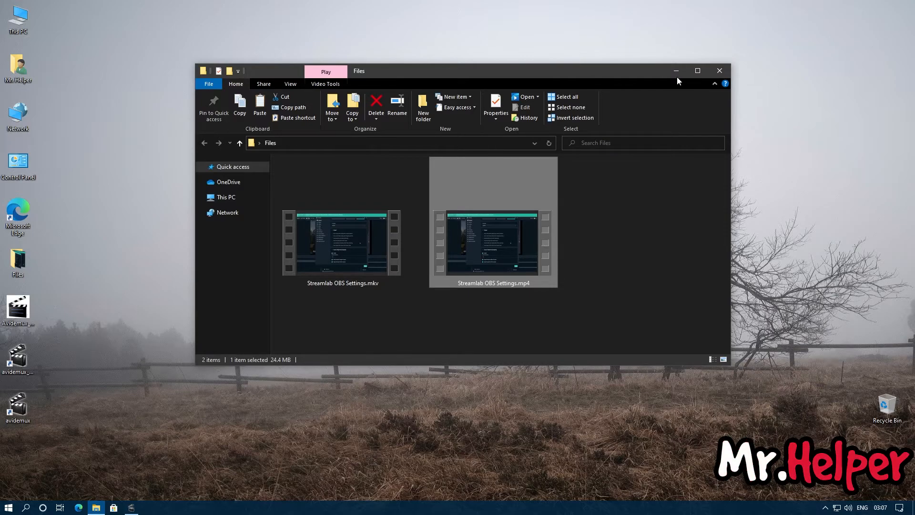
Step: Minimize the Files folder window to leave the desktop showing
click(719, 70)
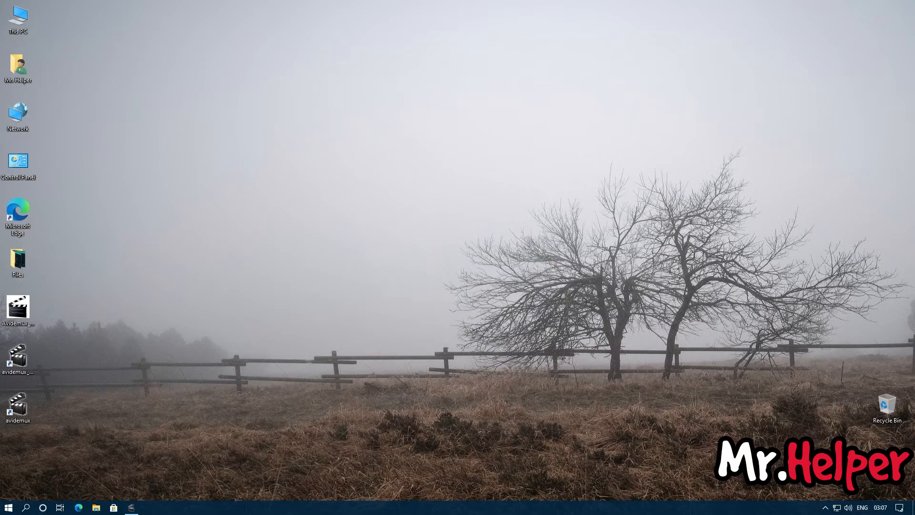